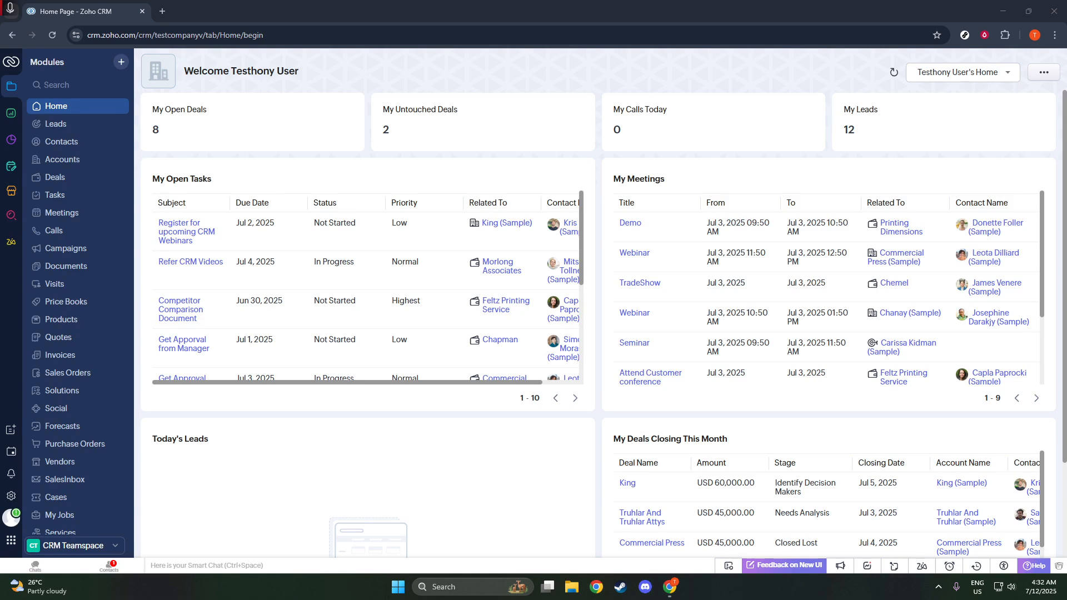
{"action": "mouse_move", "coordinate": [60, 514]}
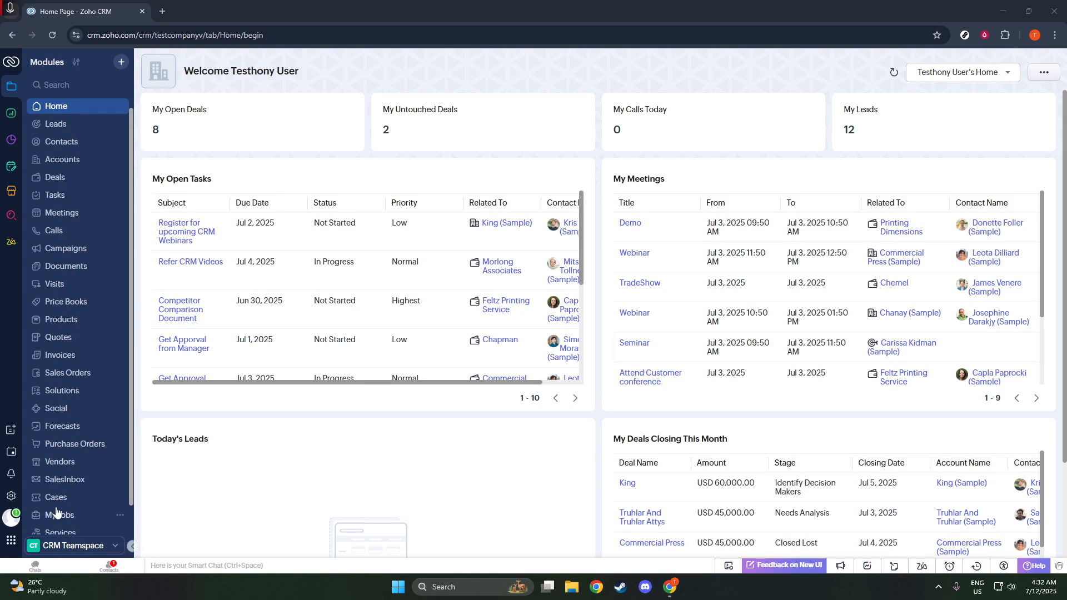
Go to Setup and bring Customization > Templates into view in the sidebar.
{"action": "left_click", "coordinate": [10, 499]}
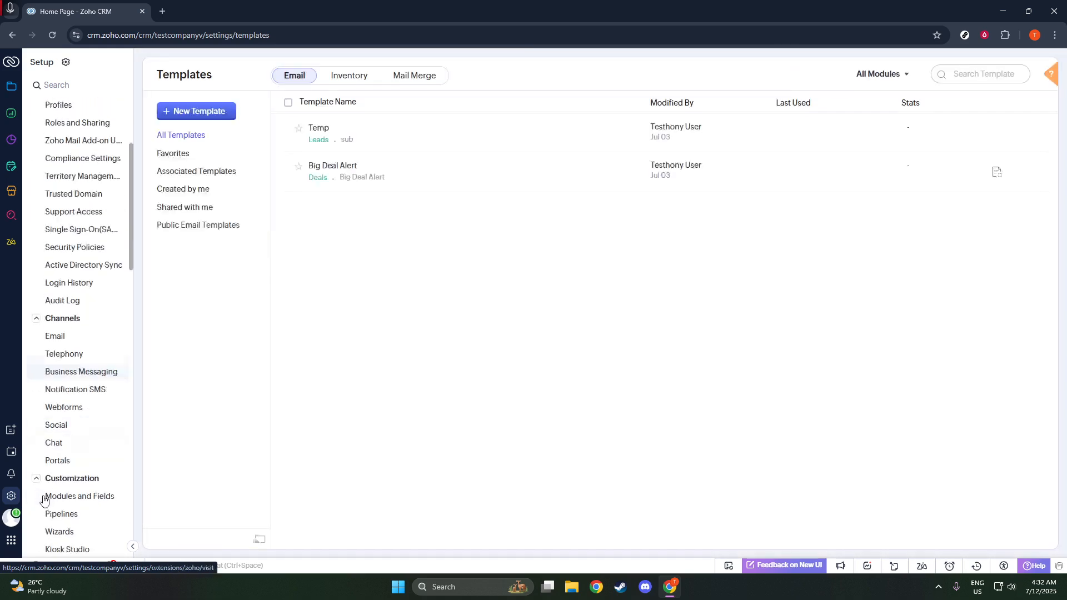
{"action": "scroll", "scroll_direction": "down", "scroll_amount": 3}
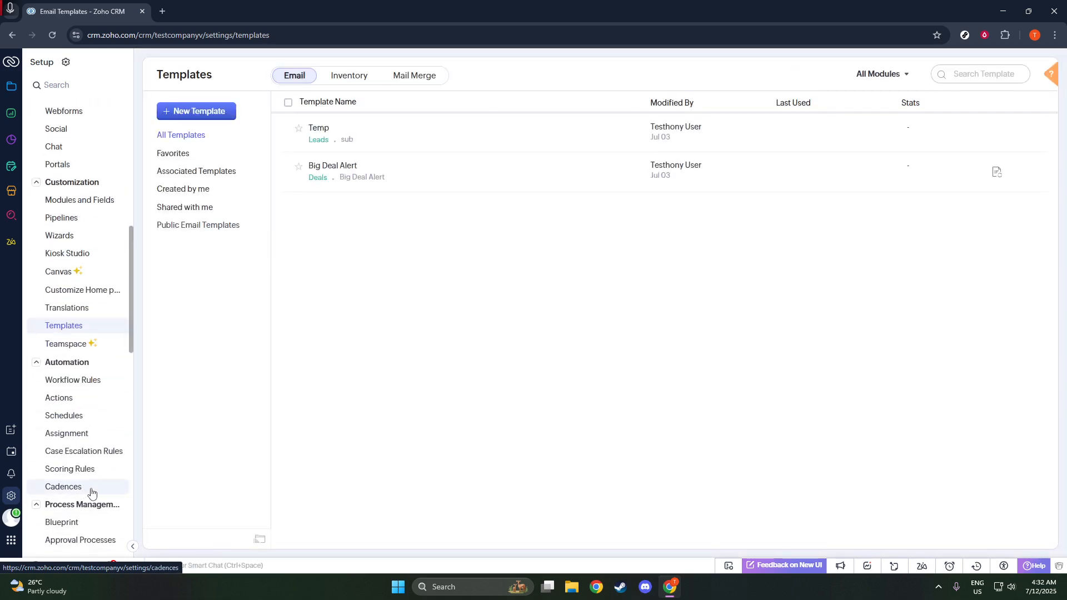
{"action": "mouse_move", "coordinate": [96, 493]}
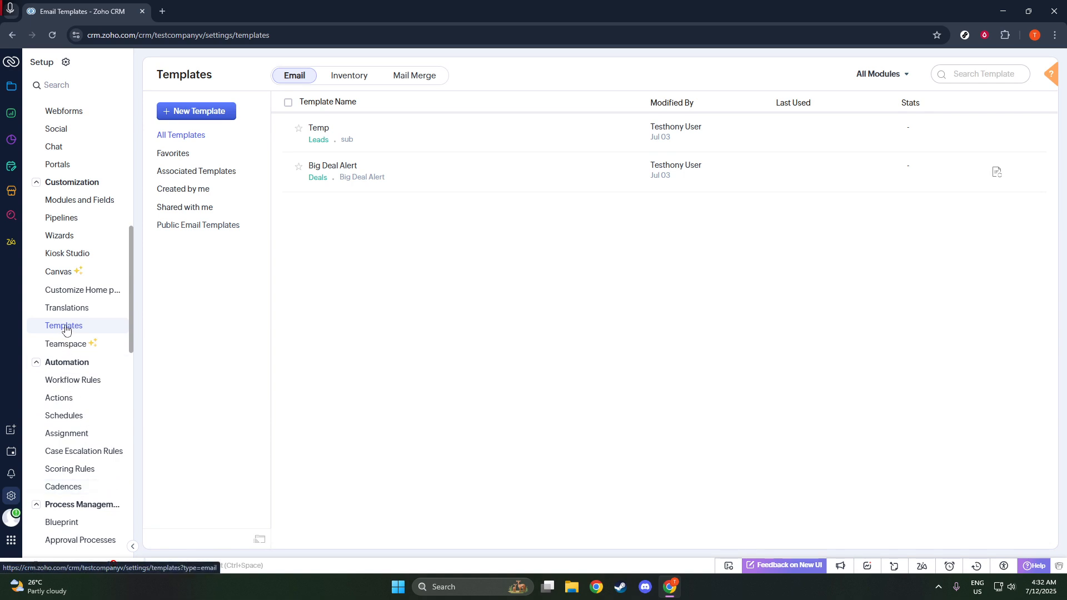
Show the Templates settings page listing the Temp and Big Deal Alert templates.
{"action": "left_click", "coordinate": [63, 326]}
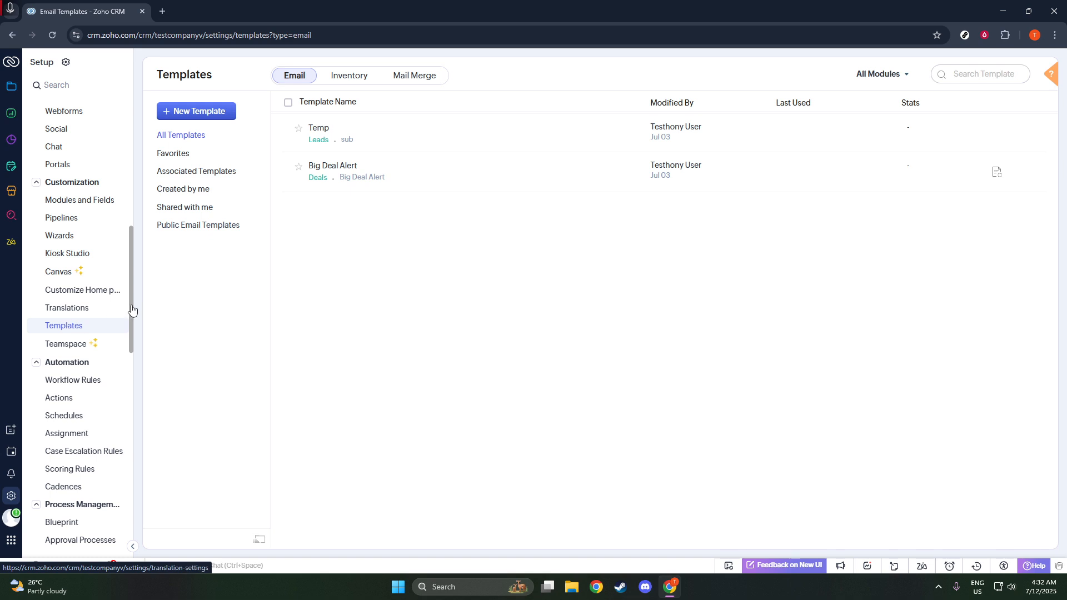
{"action": "mouse_move", "coordinate": [365, 76]}
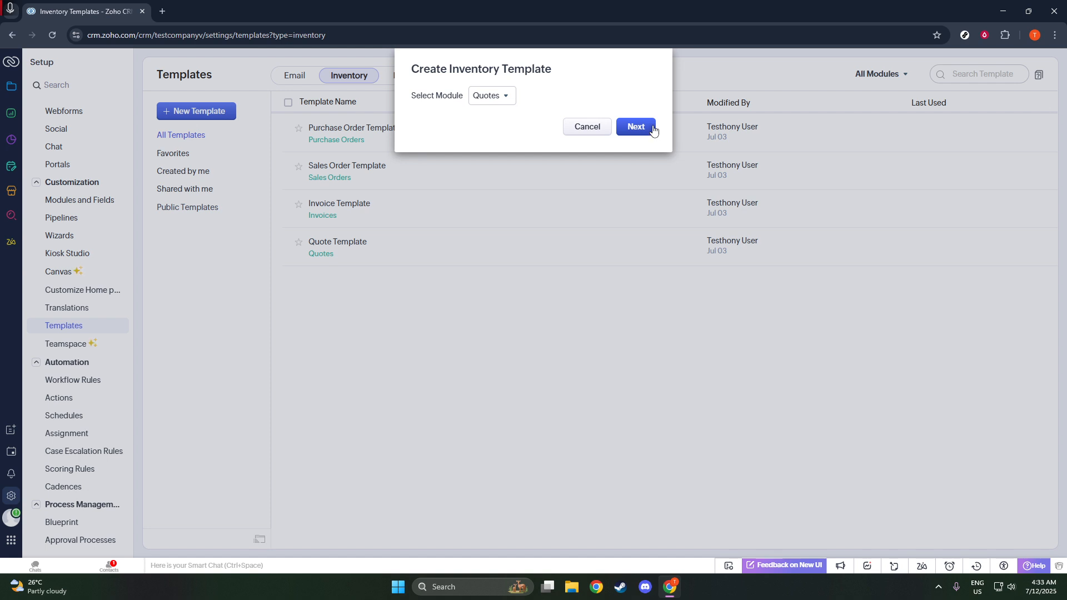
Proceed to the gallery for the Quotes module and select the Trendy design.
{"action": "left_click", "coordinate": [635, 127]}
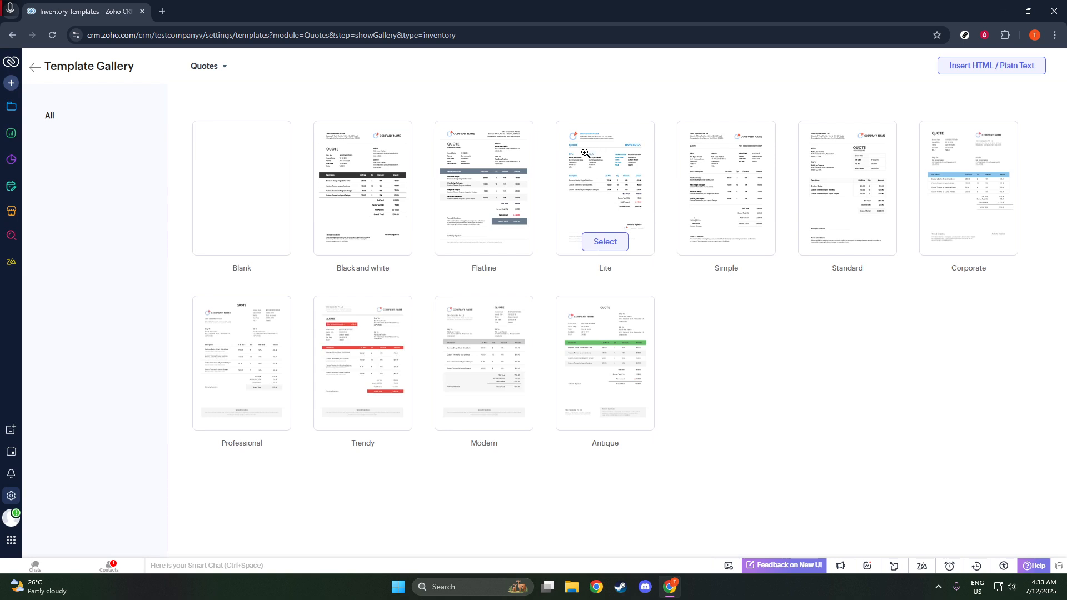
{"action": "mouse_move", "coordinate": [430, 211]}
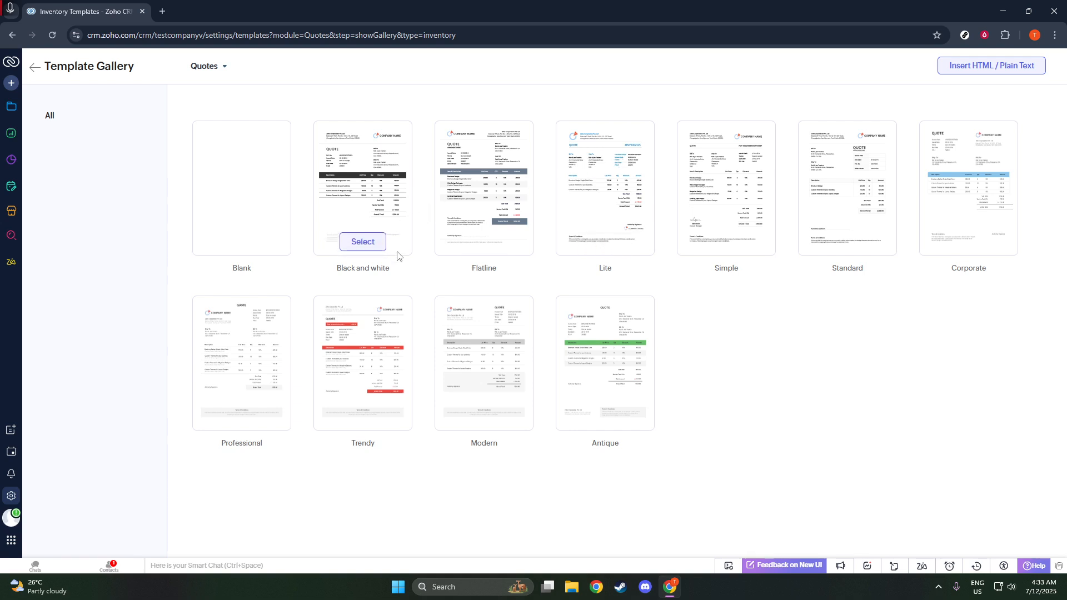
{"action": "mouse_move", "coordinate": [387, 264]}
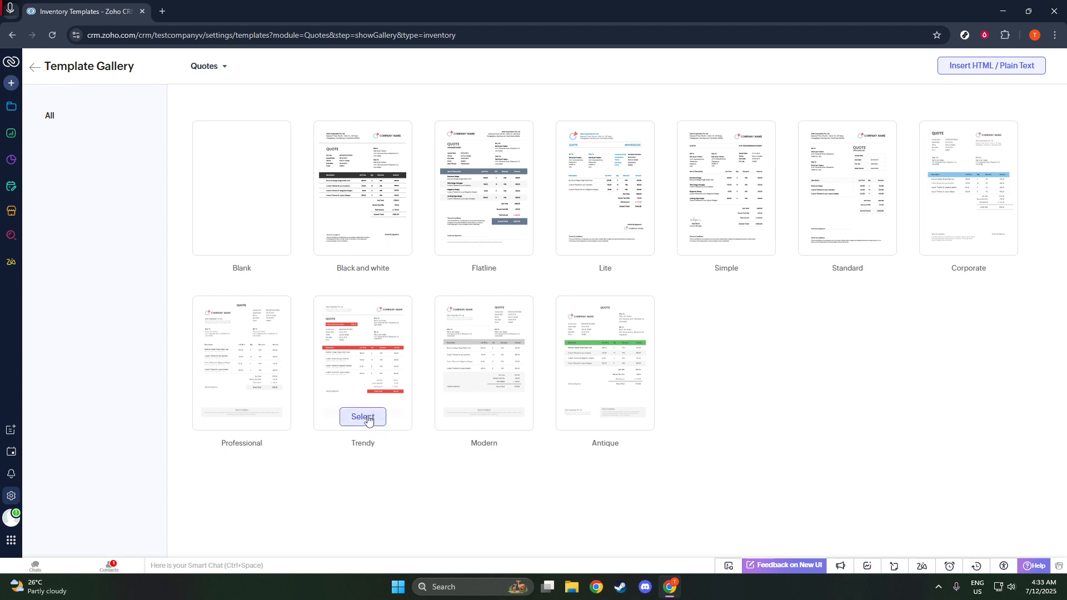
{"action": "left_click", "coordinate": [362, 416]}
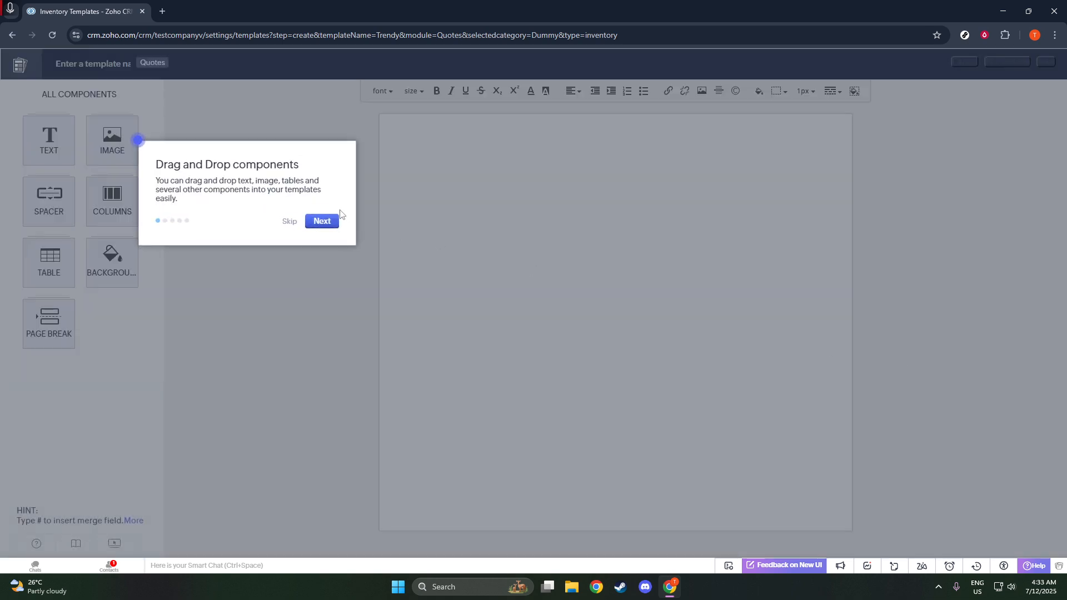
Skip the editor's introductory tour and focus the template name field.
{"action": "left_click", "coordinate": [321, 220]}
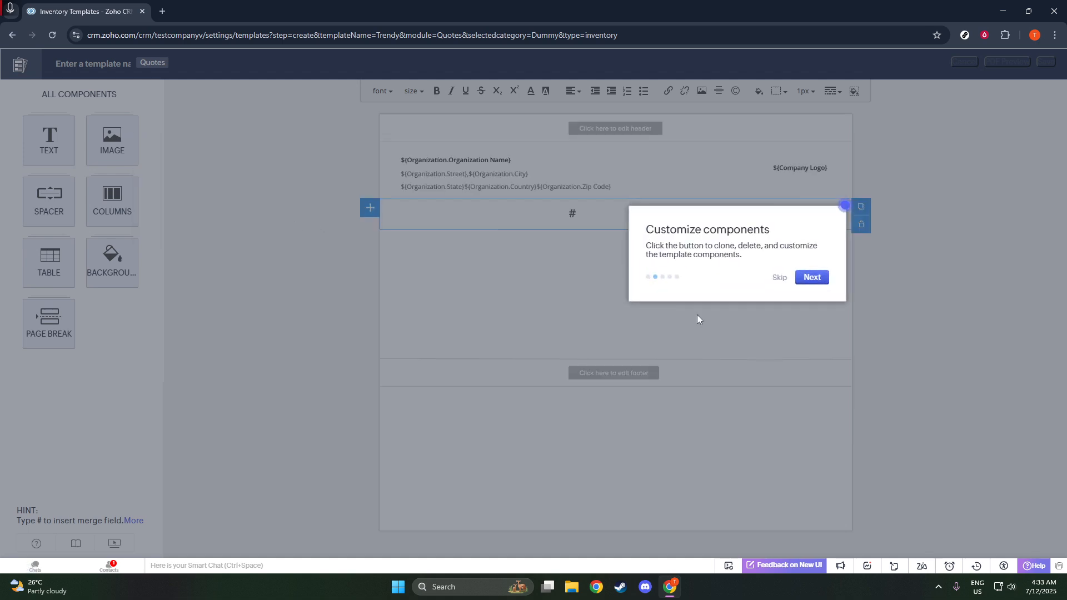
{"action": "left_click", "coordinate": [811, 281]}
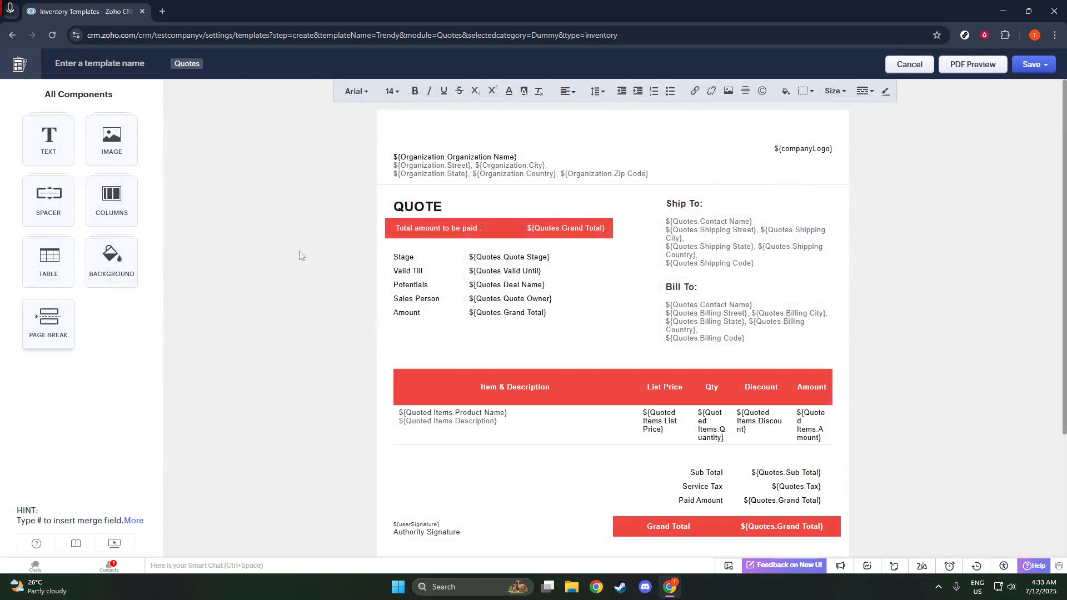
{"action": "left_click", "coordinate": [102, 63]}
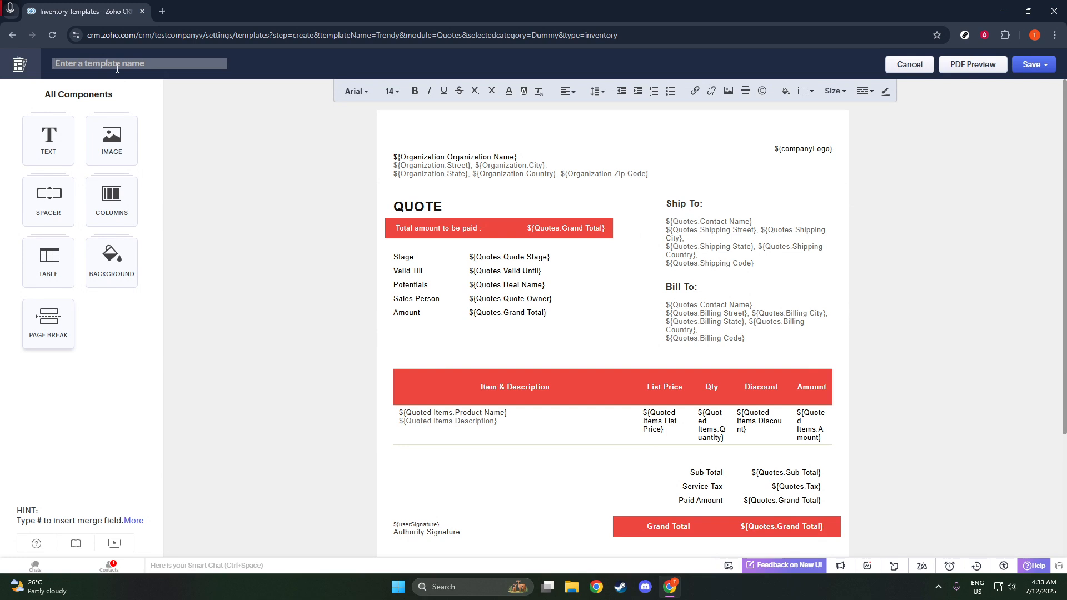
Name the new Trendy-based quote template 'Test Template'.
{"action": "type", "text": "tEST"}
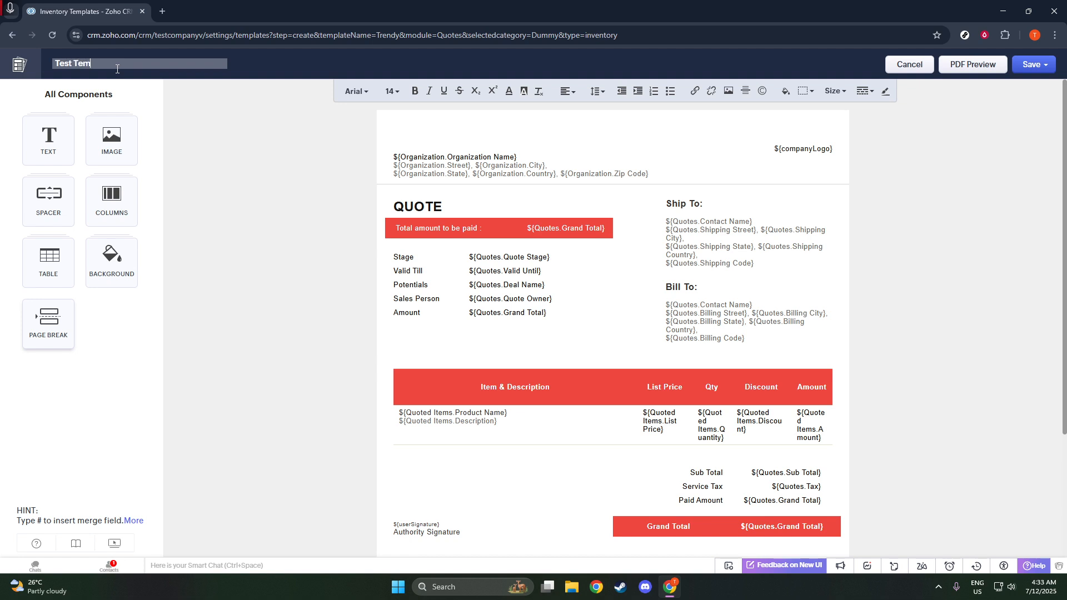
{"action": "type", "text": "plate"}
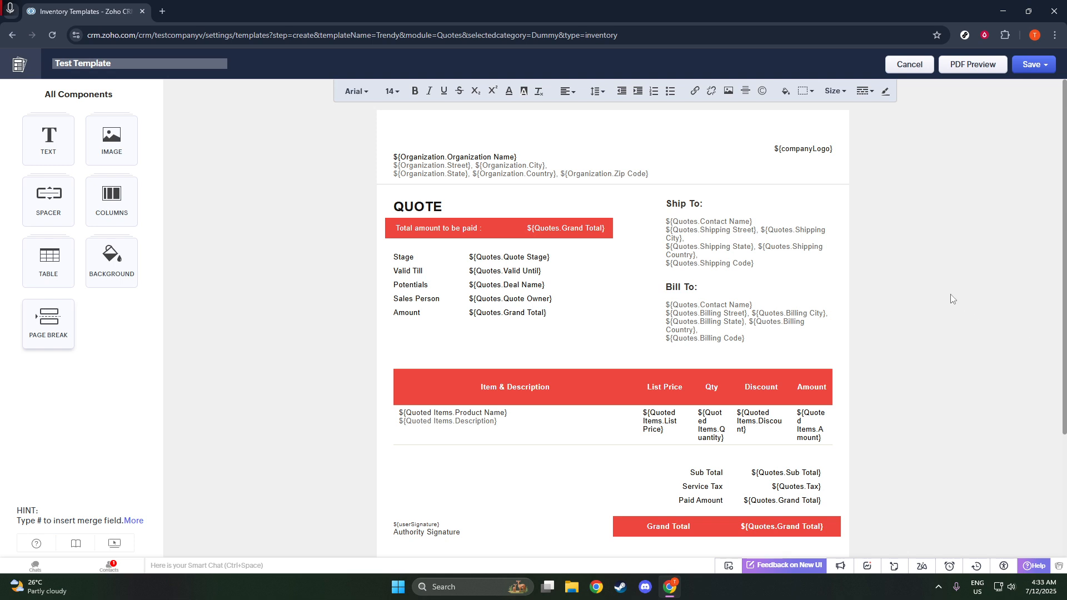
{"action": "mouse_move", "coordinate": [938, 291]}
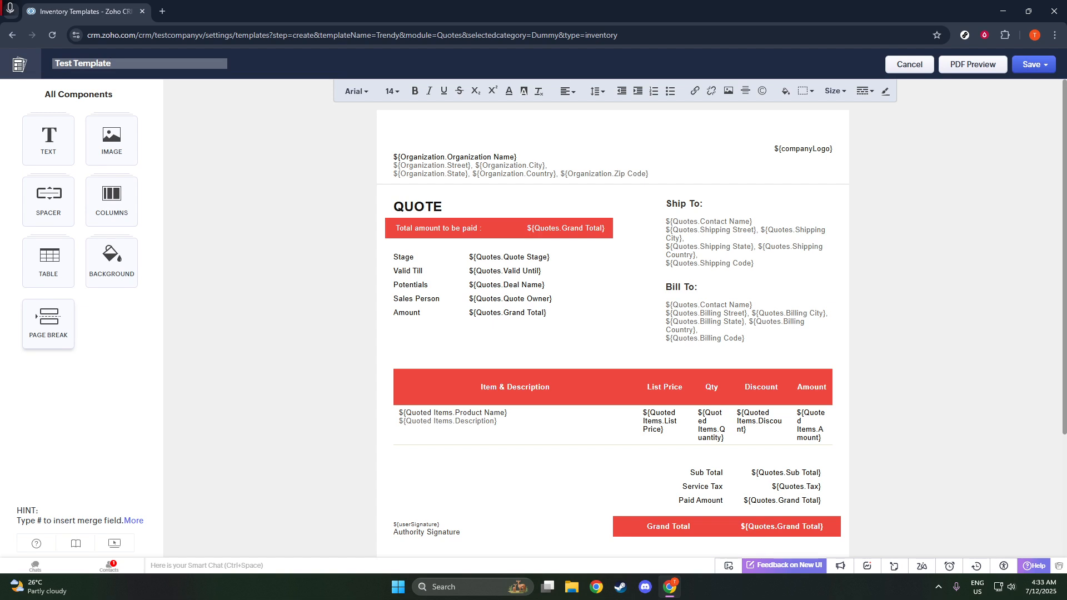
{"action": "left_click", "coordinate": [112, 63]}
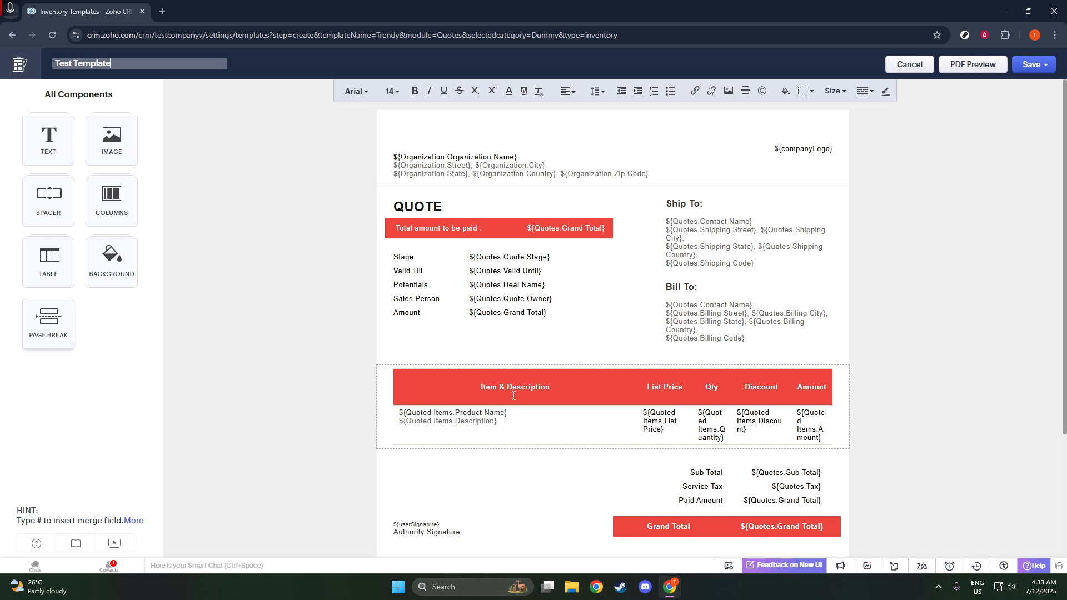
{"action": "mouse_move", "coordinate": [516, 386]}
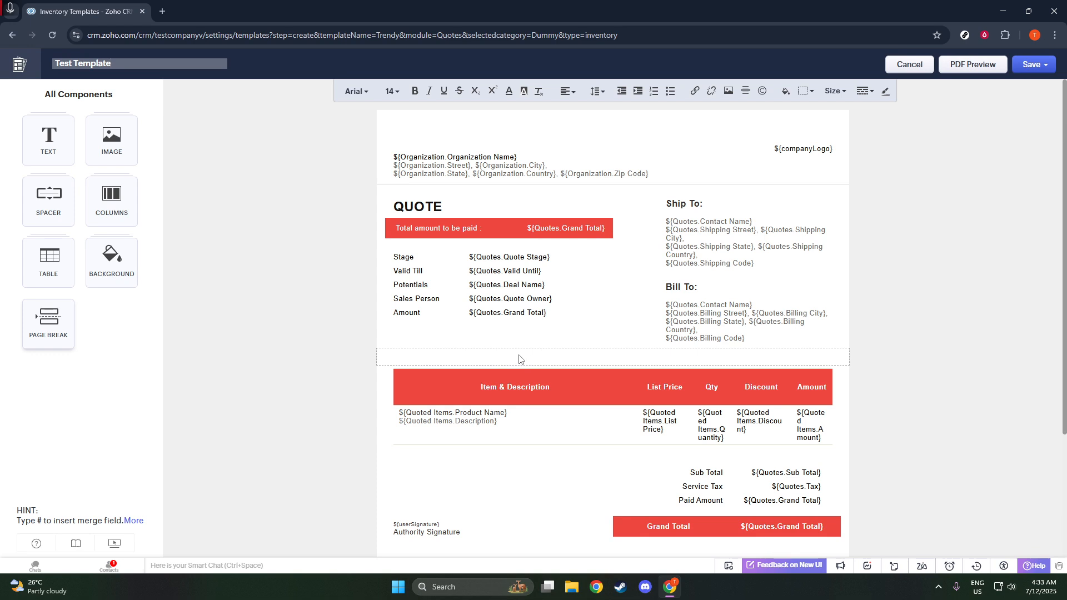
{"action": "mouse_move", "coordinate": [519, 355]}
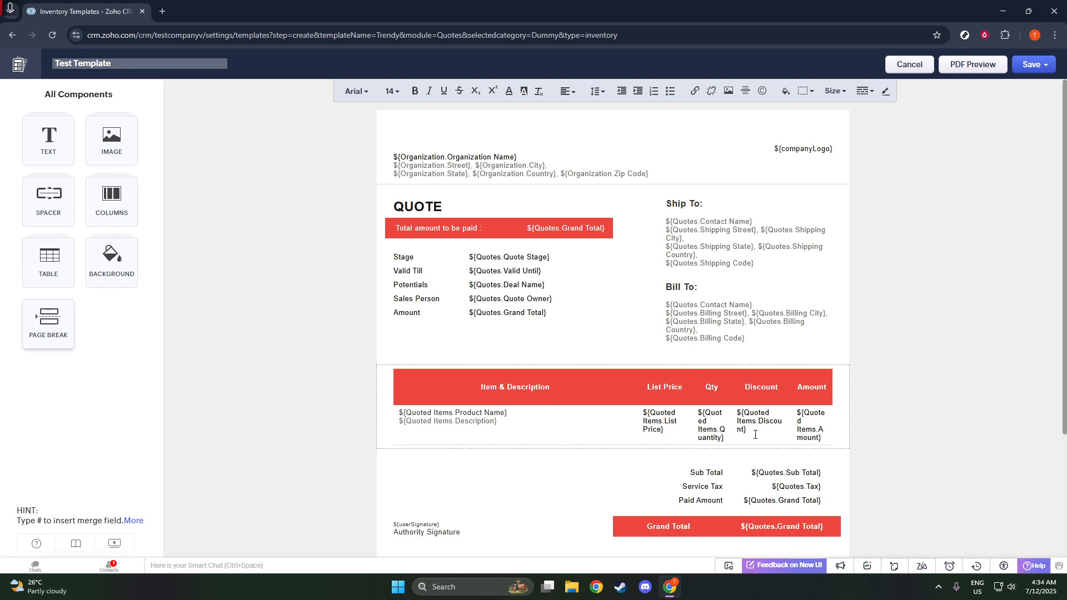
{"action": "scroll", "scroll_direction": "down", "scroll_amount": 3}
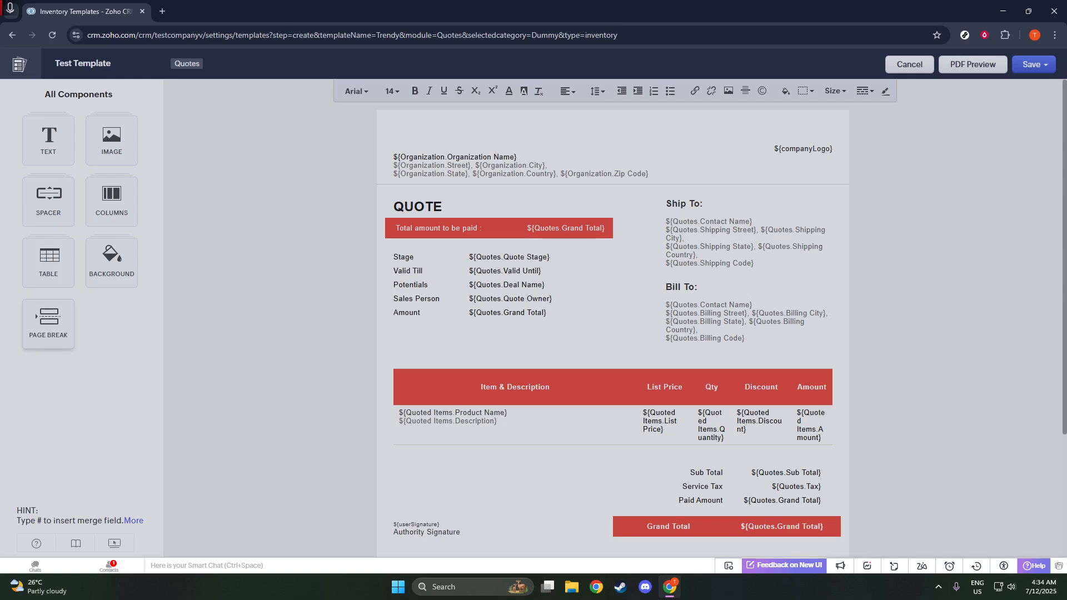
{"action": "left_click", "coordinate": [971, 64]}
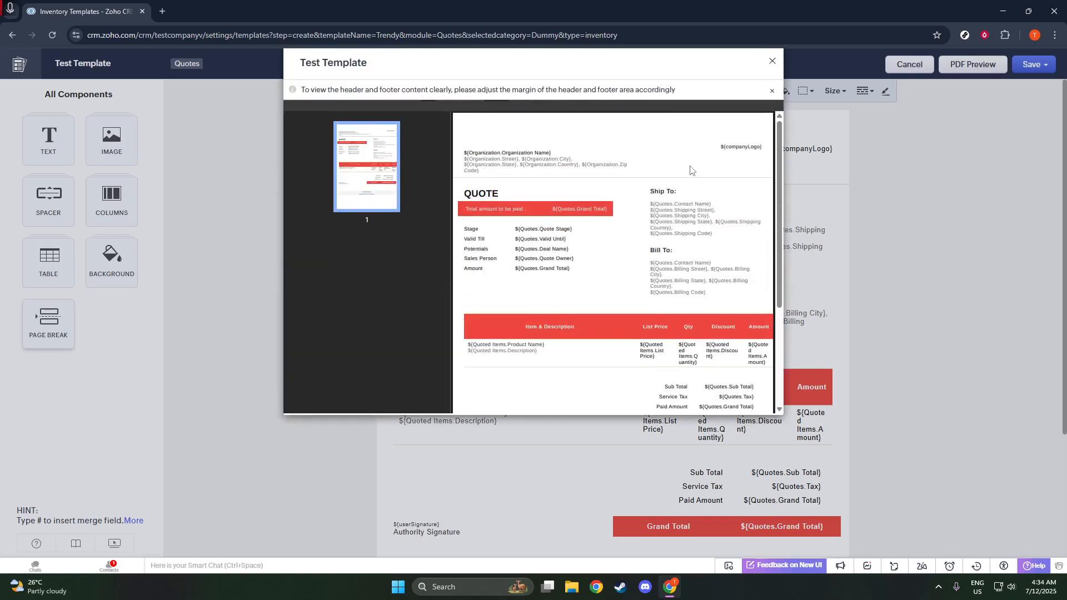
{"action": "scroll", "scroll_direction": "down", "scroll_amount": 3}
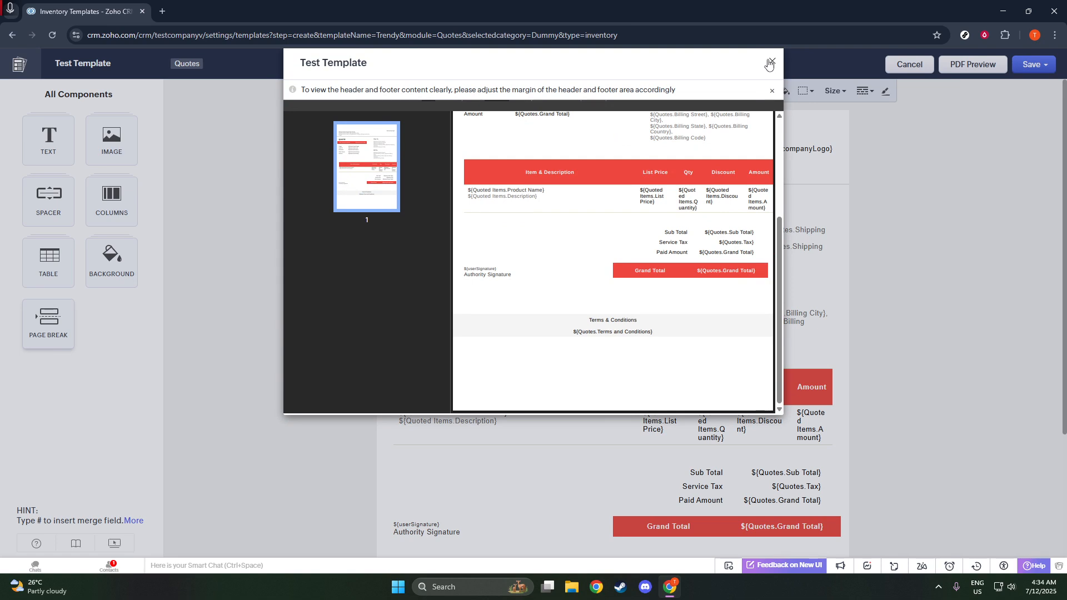
{"action": "left_click", "coordinate": [769, 64]}
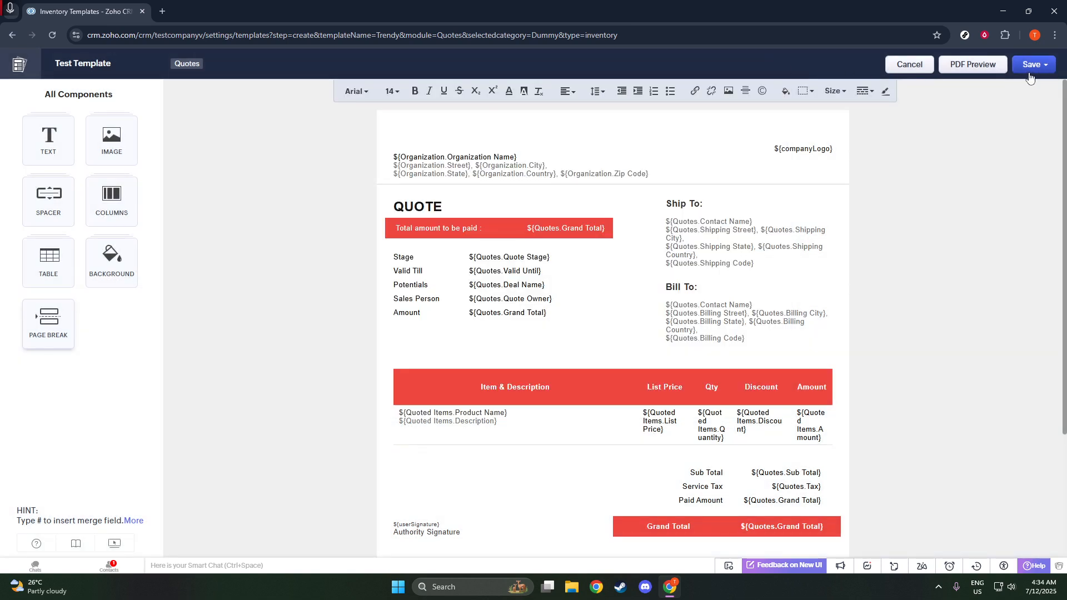